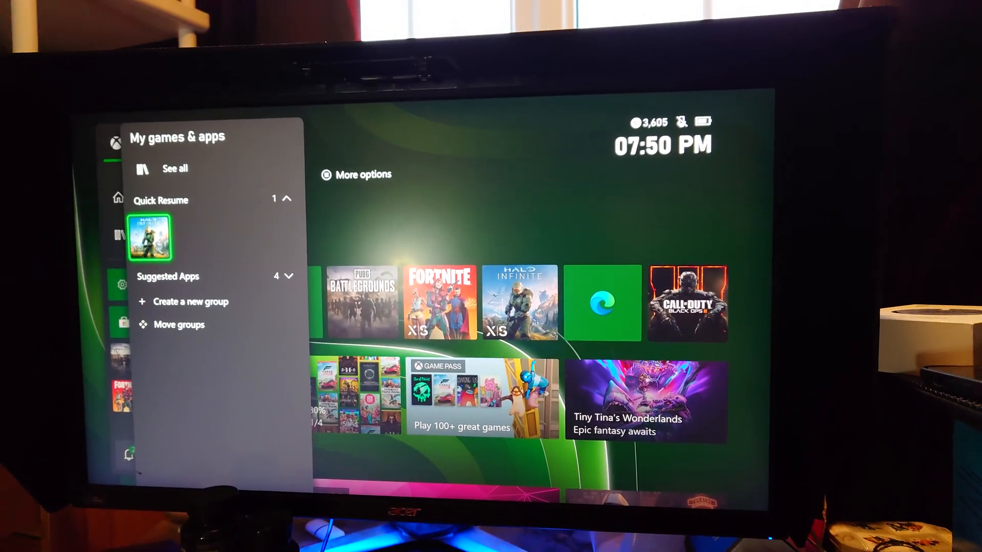
# Remove Halo Infinite from Quick Resume via its options menu, leaving the list empty
pyautogui.click(149, 236)
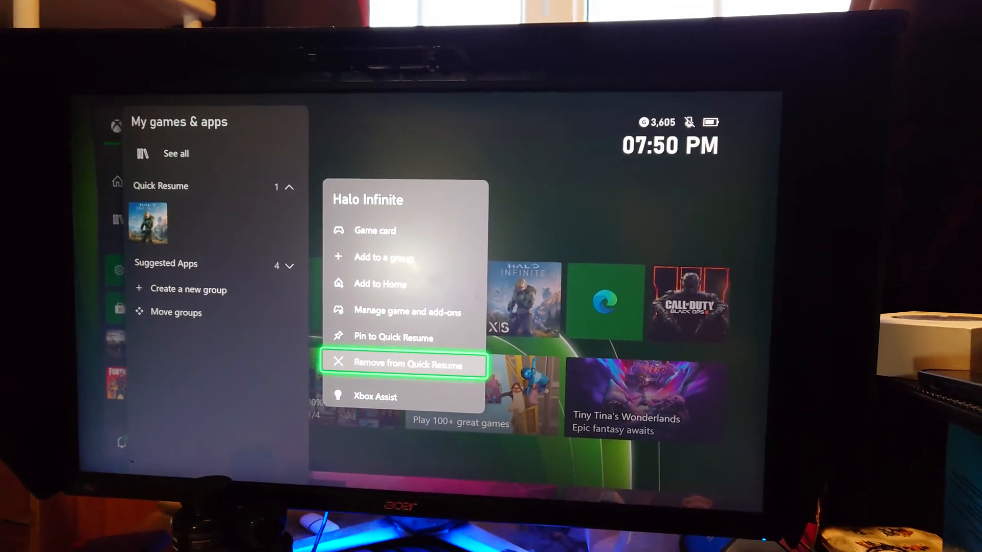
pyautogui.click(406, 364)
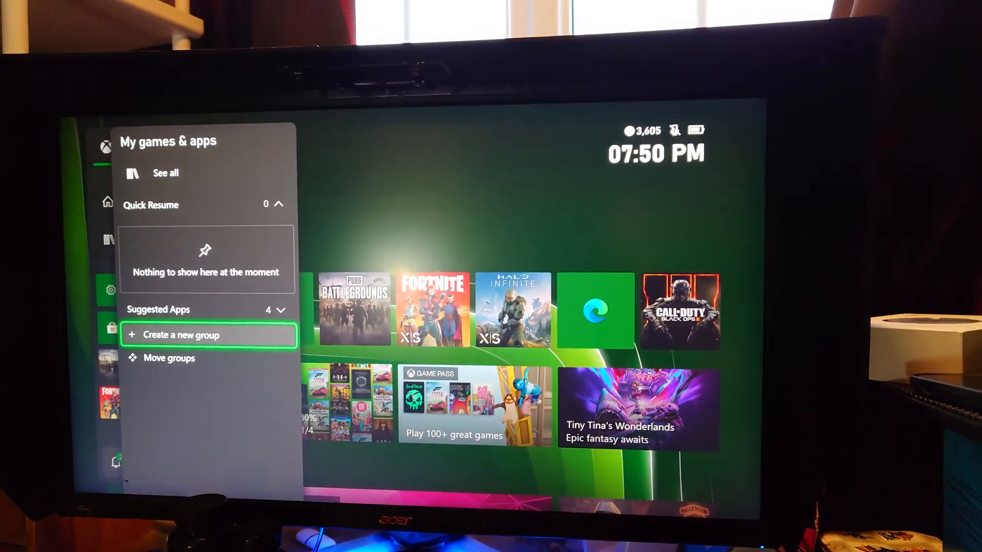